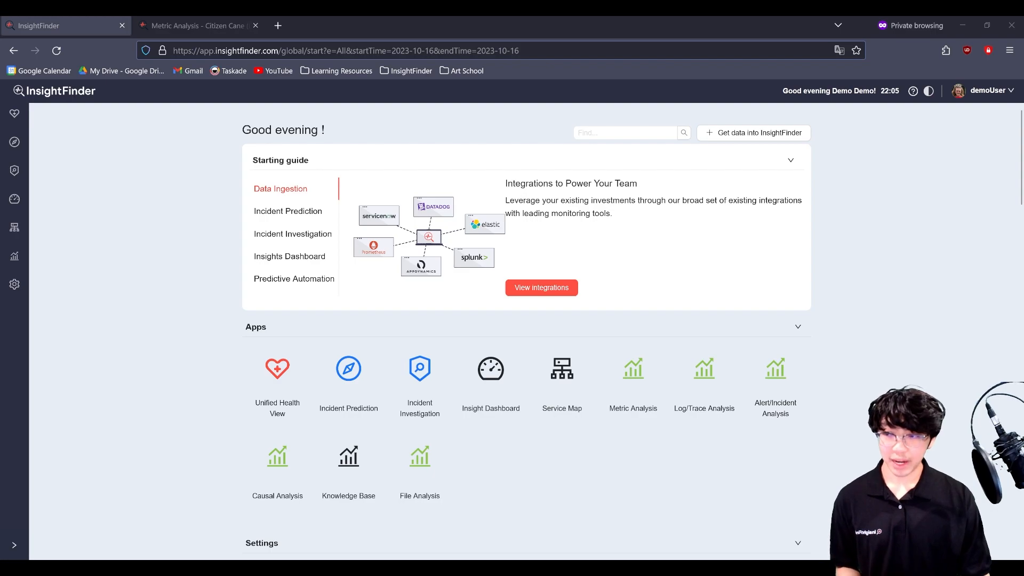
{"action": "mouse_move", "coordinate": [14, 143]}
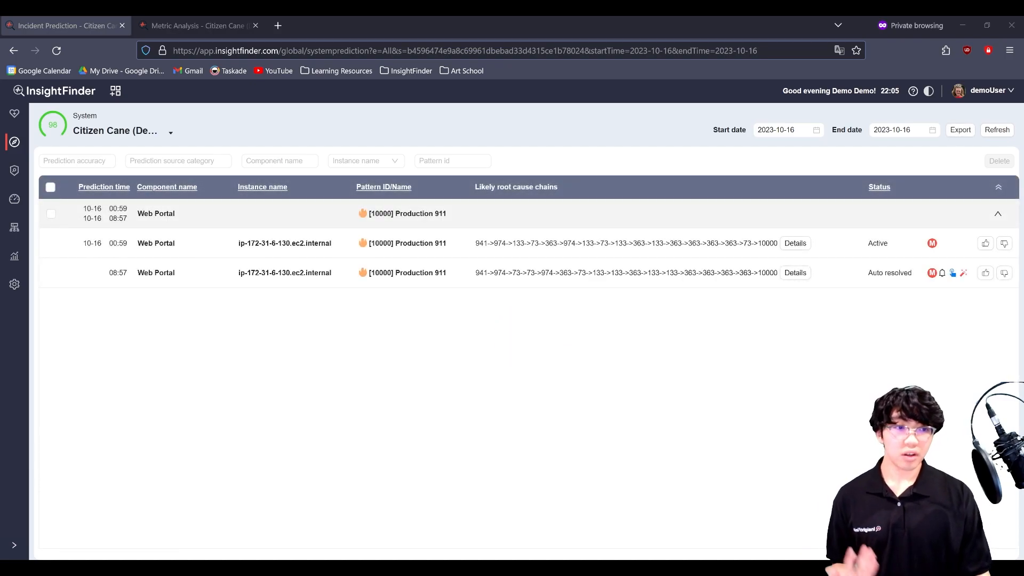
Open the Prediction accuracy filter showing 2 matched and 1 fixed prediction.
{"action": "left_click", "coordinate": [786, 129]}
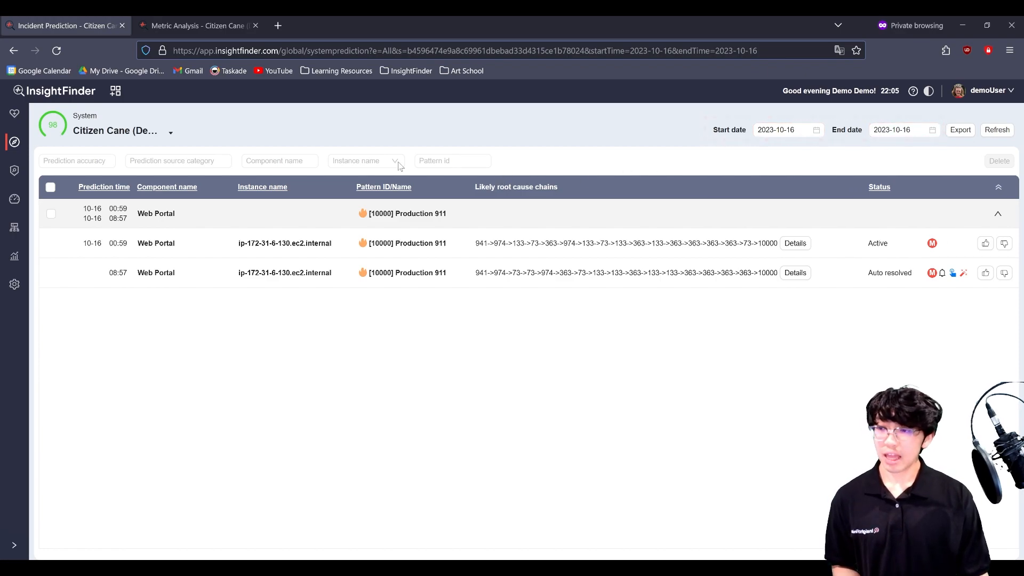
{"action": "left_click", "coordinate": [77, 161]}
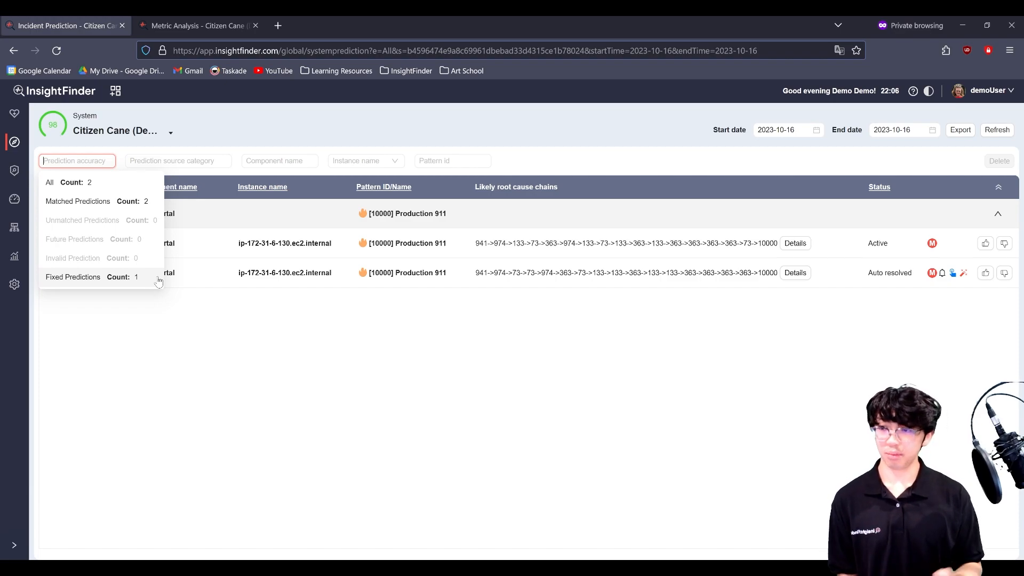
{"action": "left_click", "coordinate": [178, 161]}
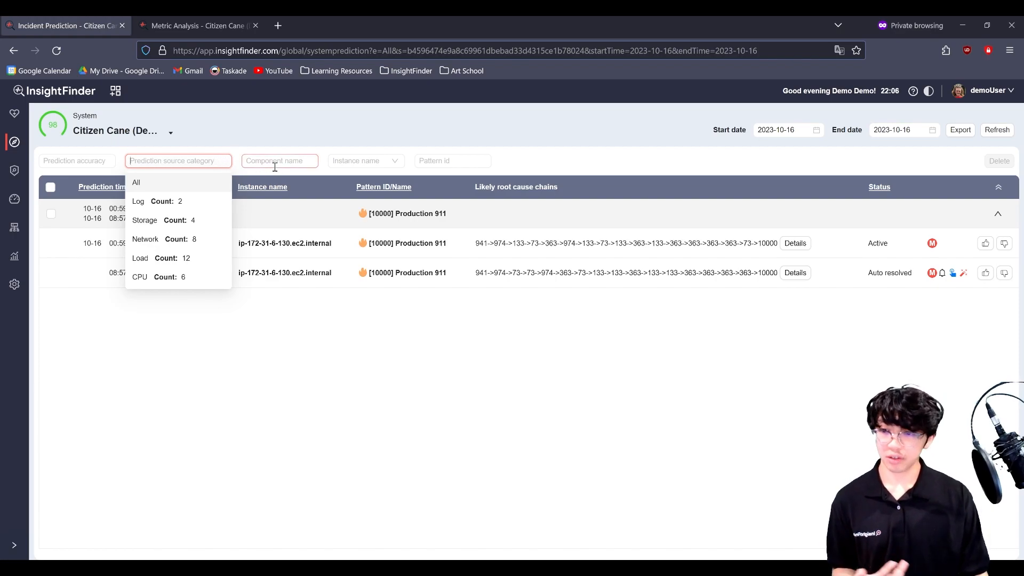
{"action": "left_click", "coordinate": [280, 160]}
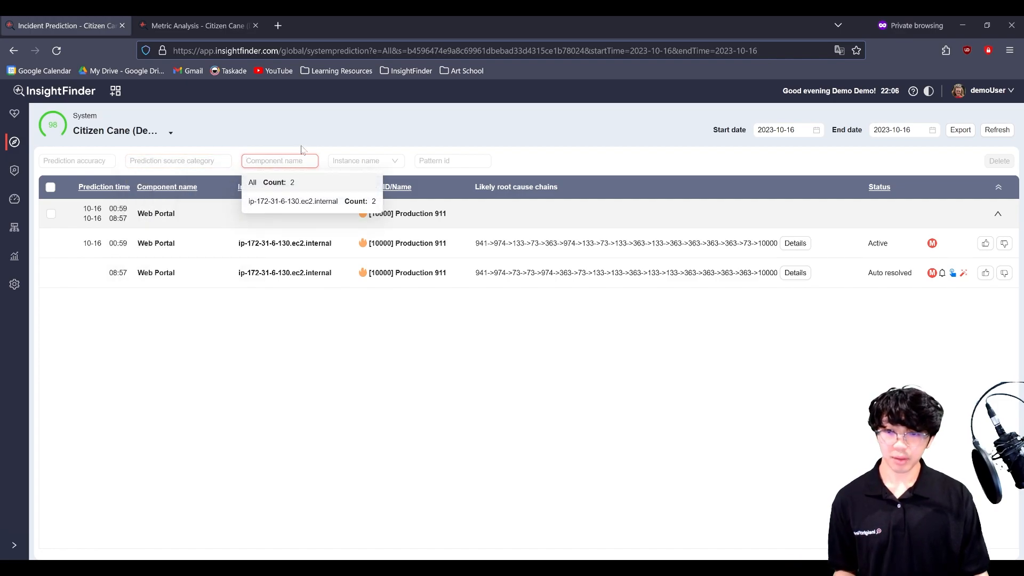
{"action": "mouse_move", "coordinate": [314, 158]}
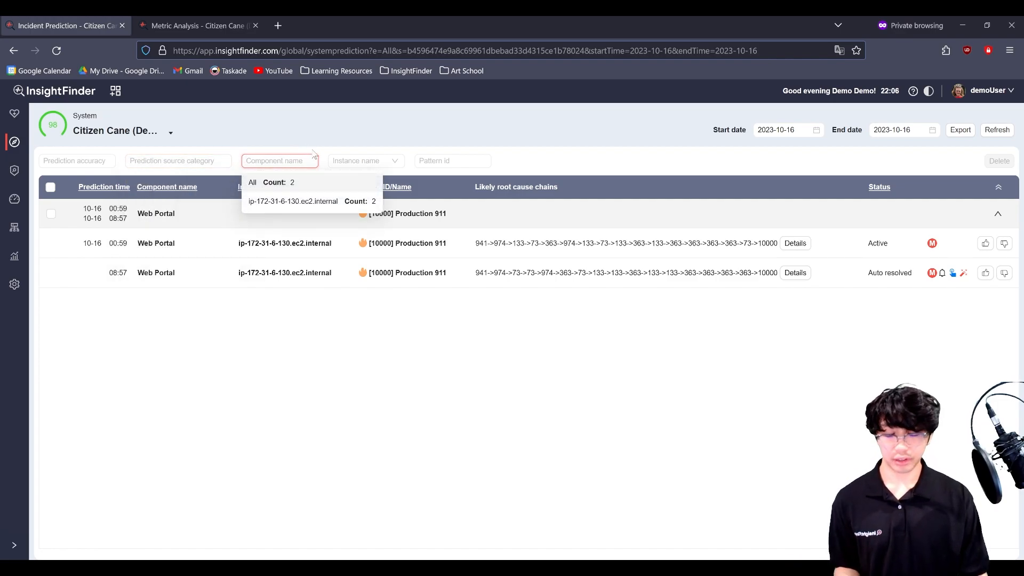
{"action": "left_click", "coordinate": [364, 160]}
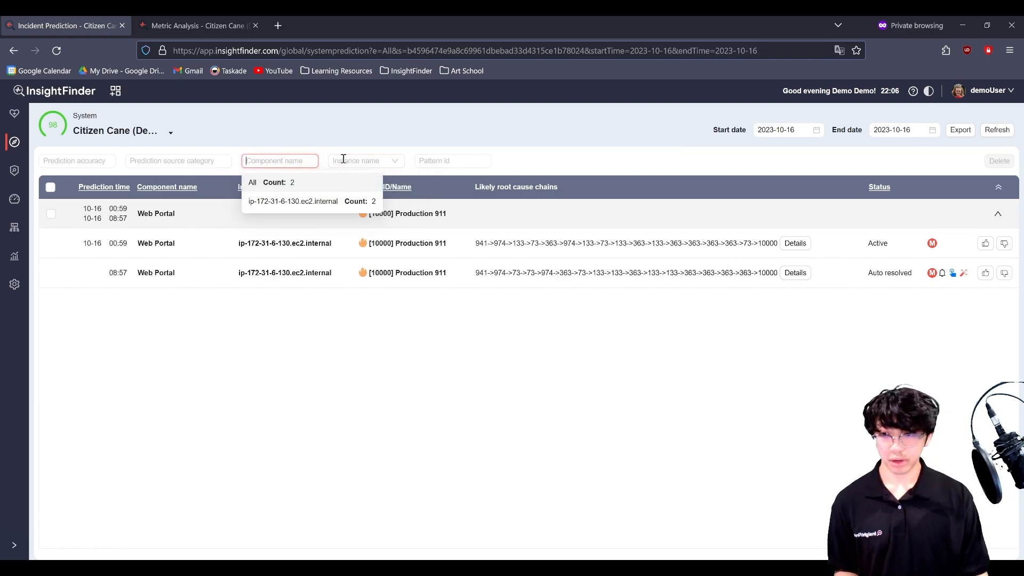
{"action": "left_click", "coordinate": [452, 161]}
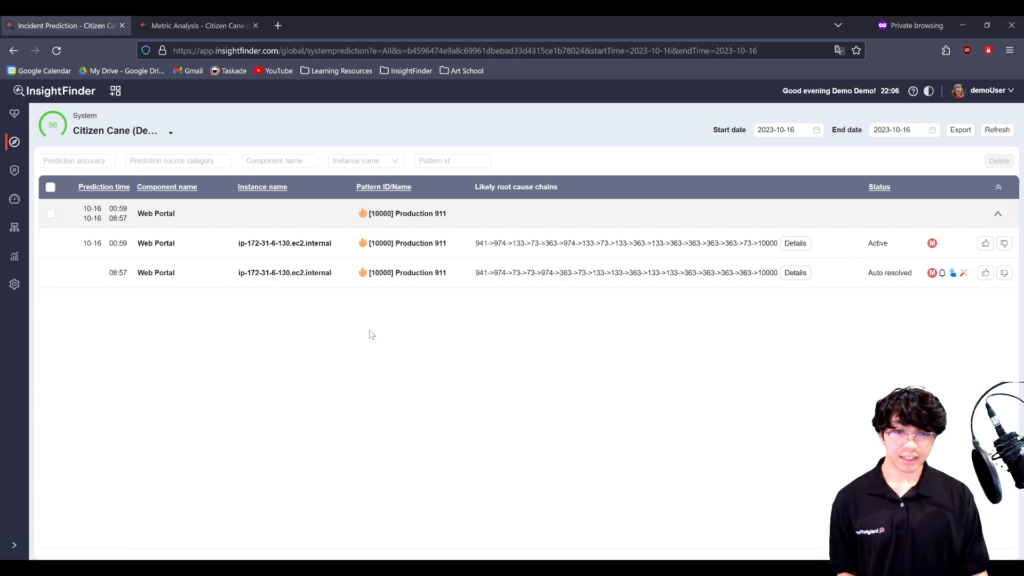
{"action": "mouse_move", "coordinate": [561, 247]}
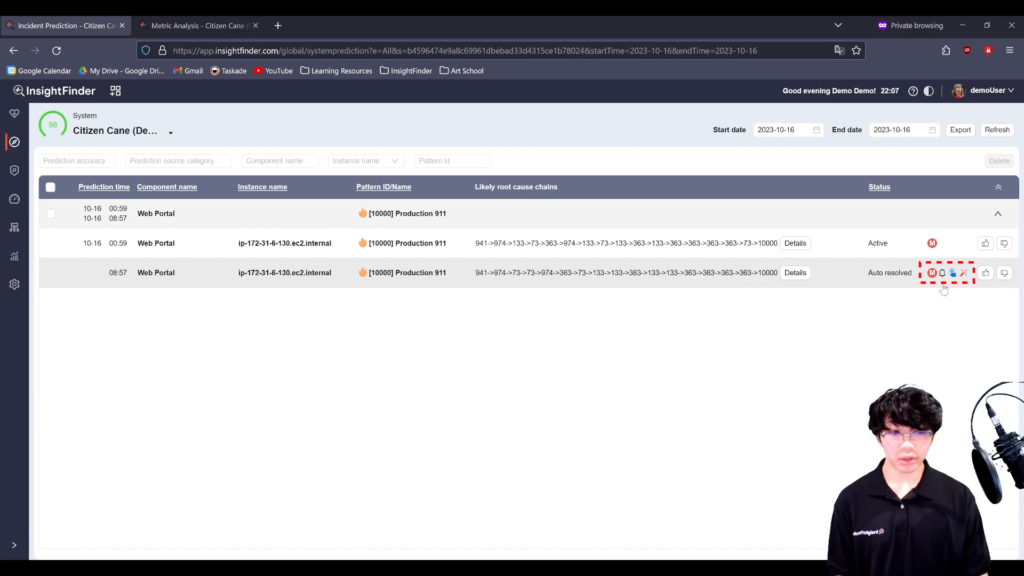
{"action": "mouse_move", "coordinate": [954, 288]}
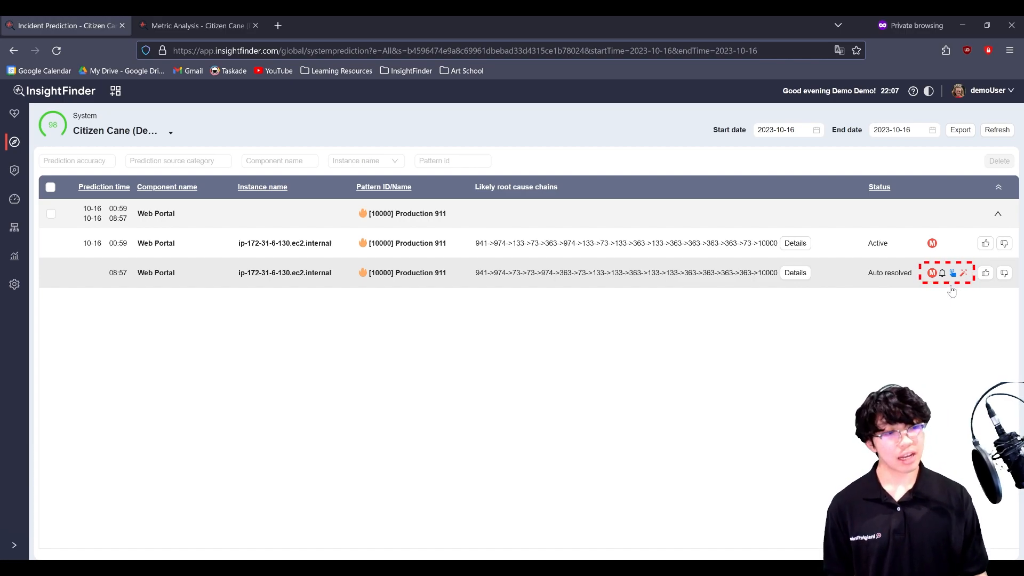
{"action": "mouse_move", "coordinate": [964, 275]}
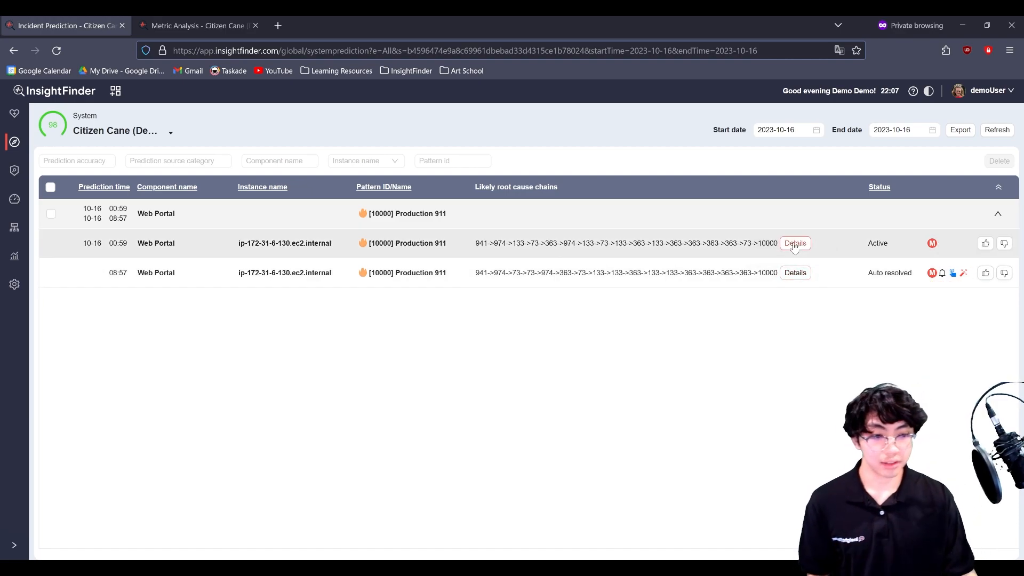
Open details of the active 00:59 Web Portal prediction with its root cause chain.
{"action": "left_click", "coordinate": [795, 243]}
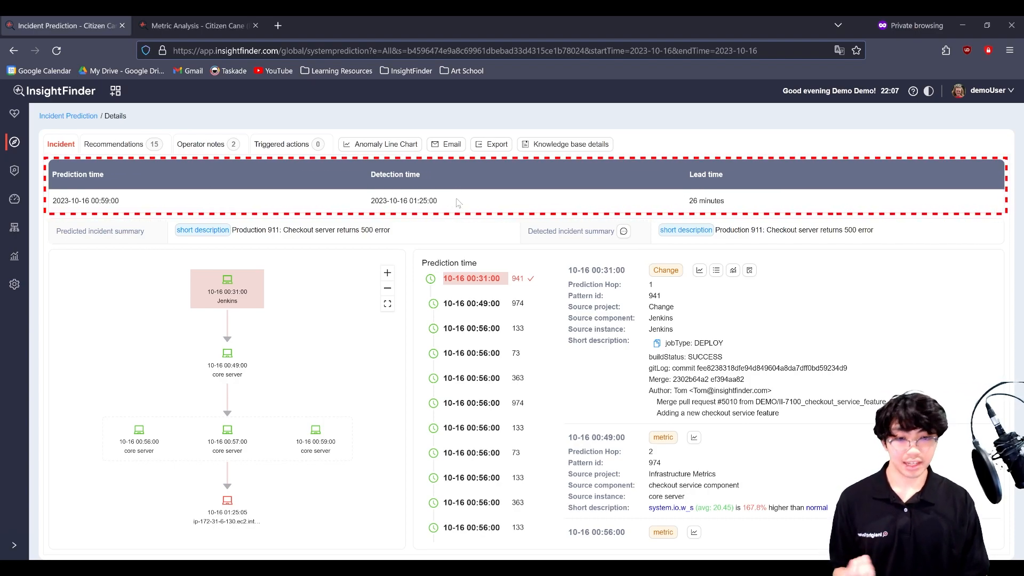
{"action": "mouse_move", "coordinate": [756, 199]}
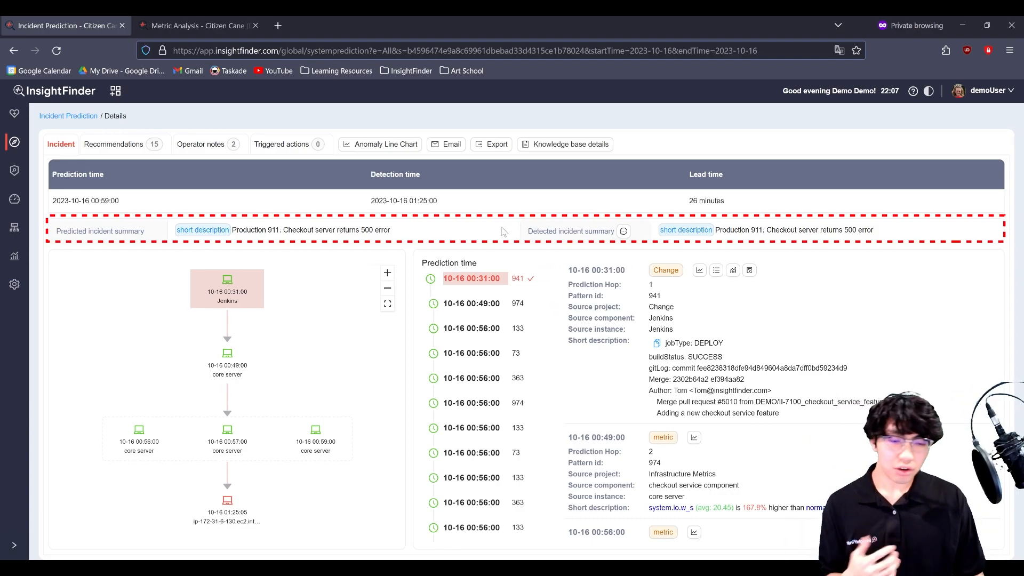
{"action": "mouse_move", "coordinate": [497, 234]}
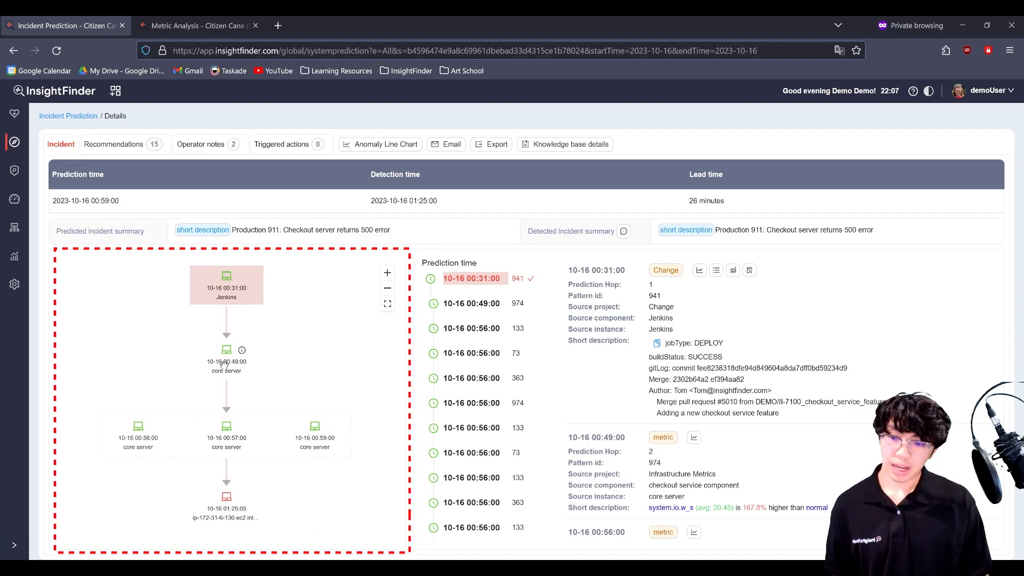
{"action": "left_click", "coordinate": [226, 356]}
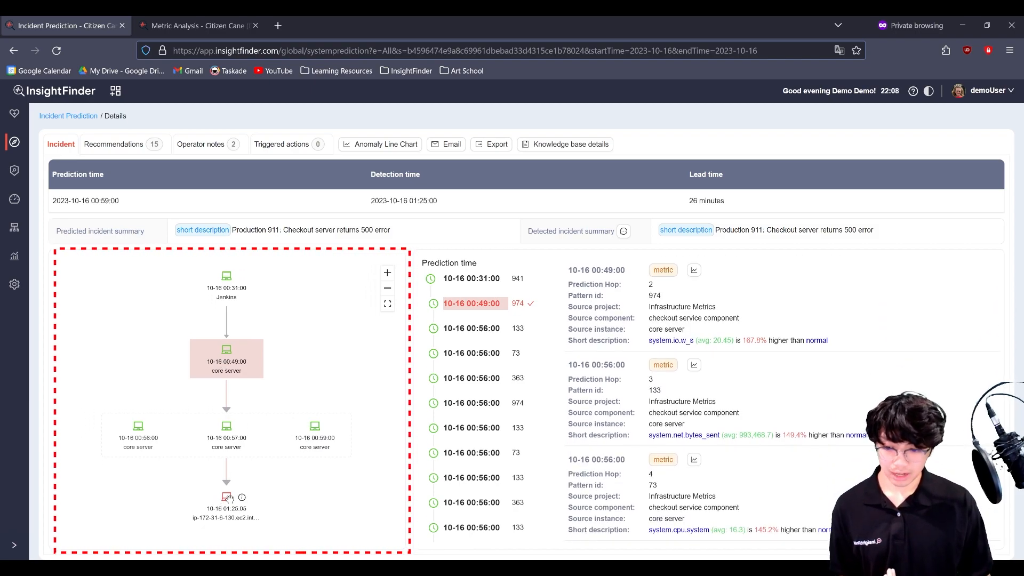
{"action": "left_click", "coordinate": [226, 435]}
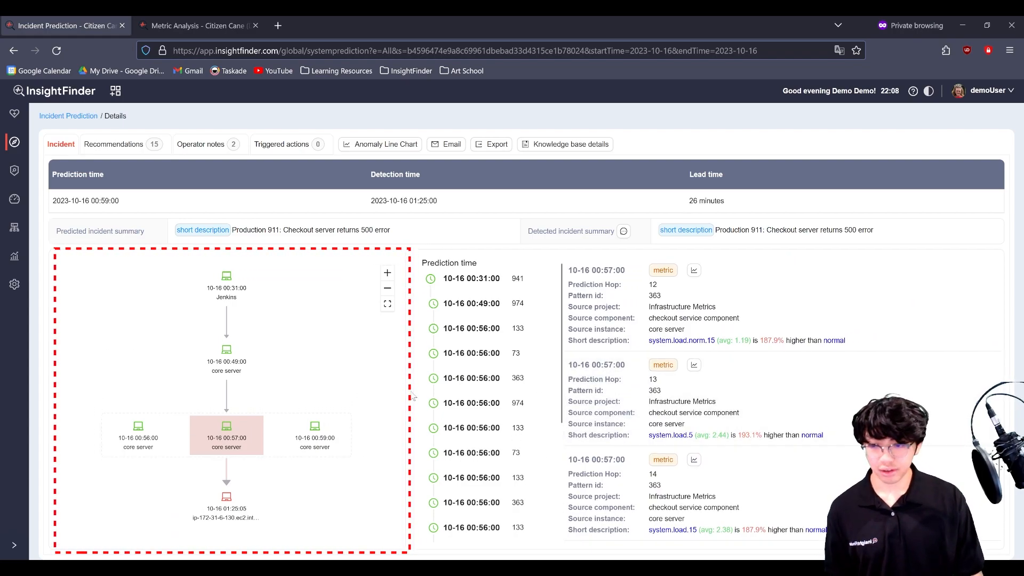
{"action": "mouse_move", "coordinate": [226, 297]}
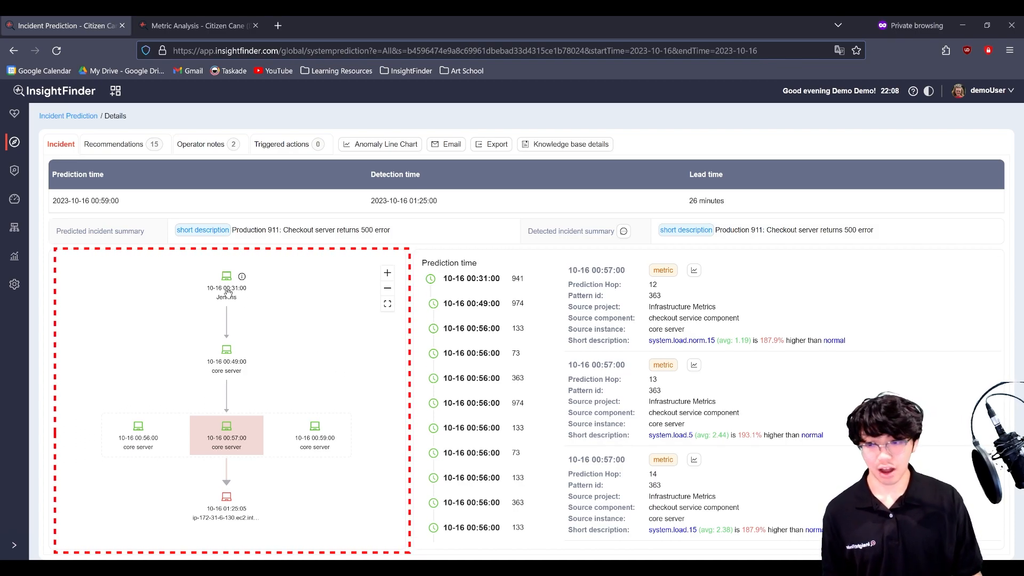
{"action": "left_click", "coordinate": [226, 284]}
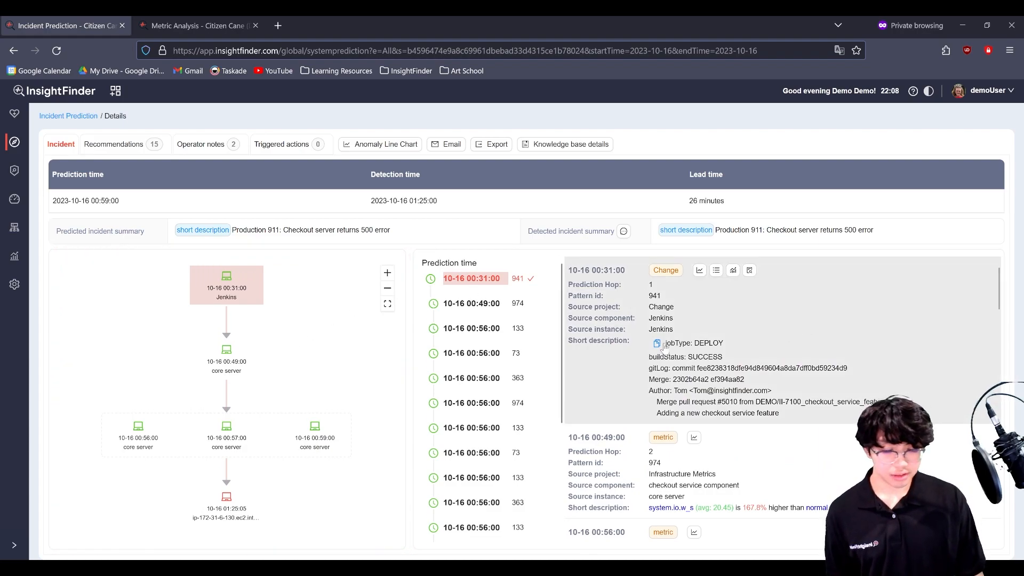
{"action": "mouse_move", "coordinate": [701, 307]}
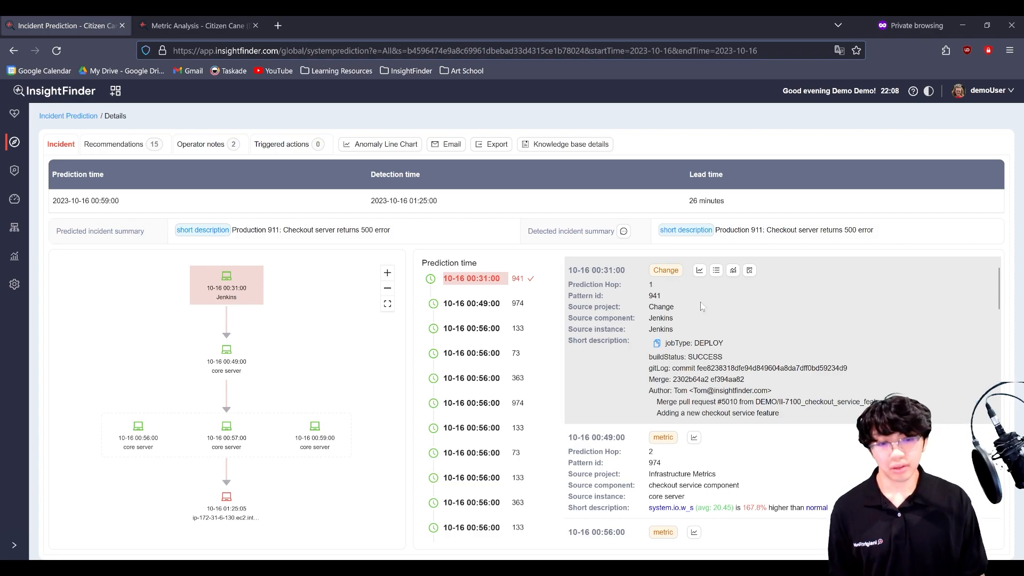
{"action": "mouse_move", "coordinate": [820, 306]}
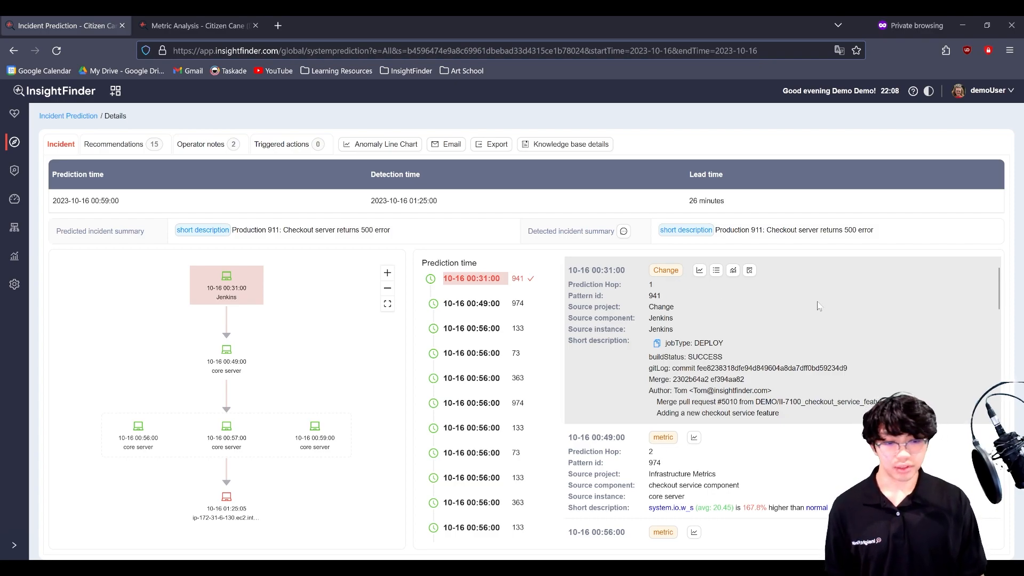
{"action": "mouse_move", "coordinate": [798, 344]}
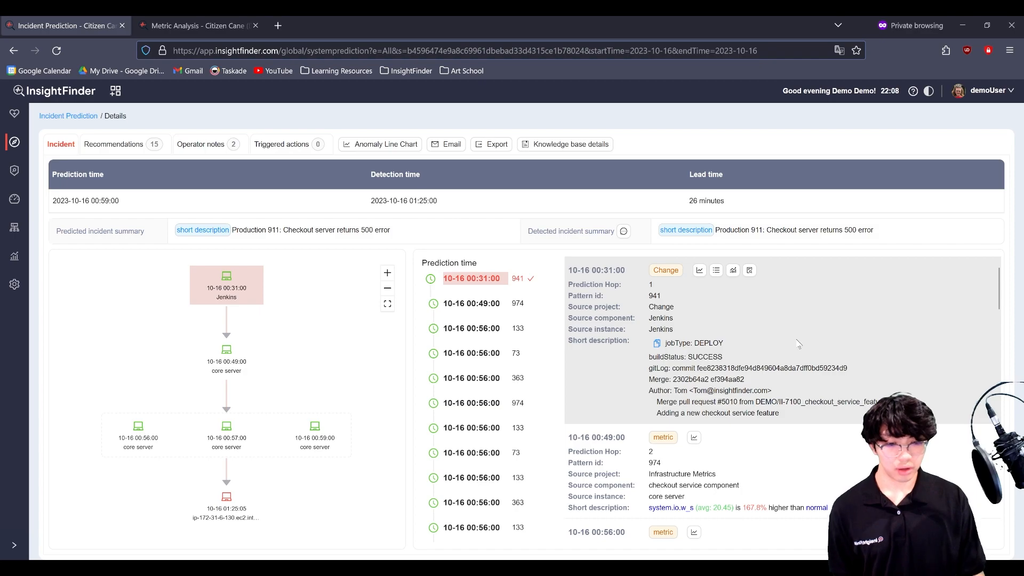
{"action": "mouse_move", "coordinate": [783, 372]}
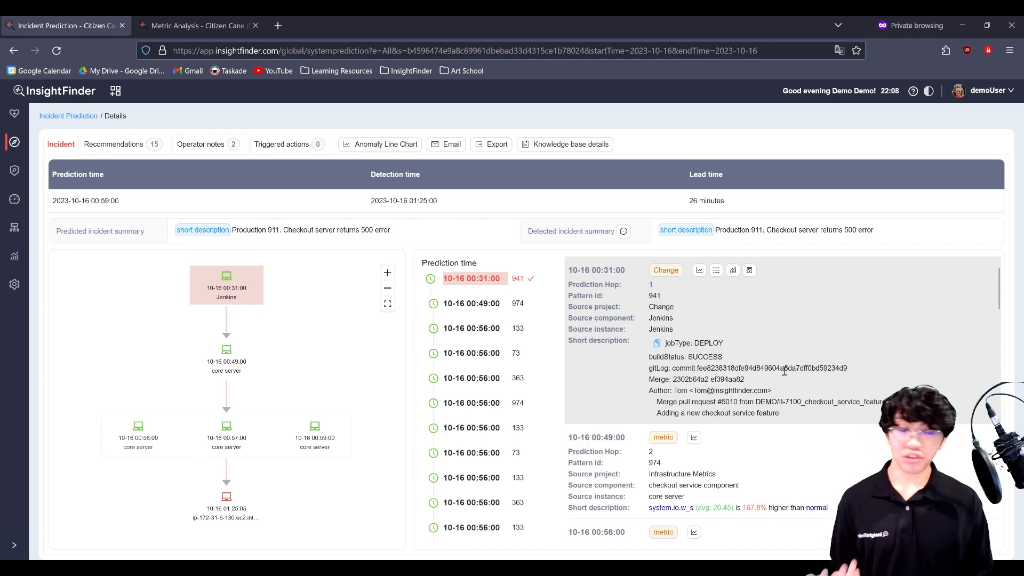
{"action": "mouse_move", "coordinate": [784, 380]}
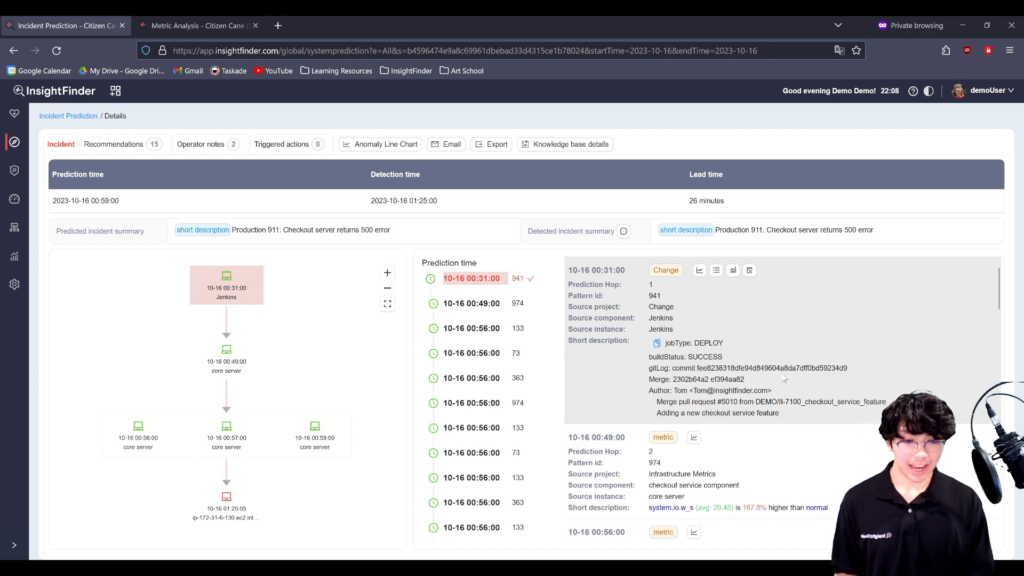
{"action": "scroll", "scroll_direction": "down", "scroll_amount": 3}
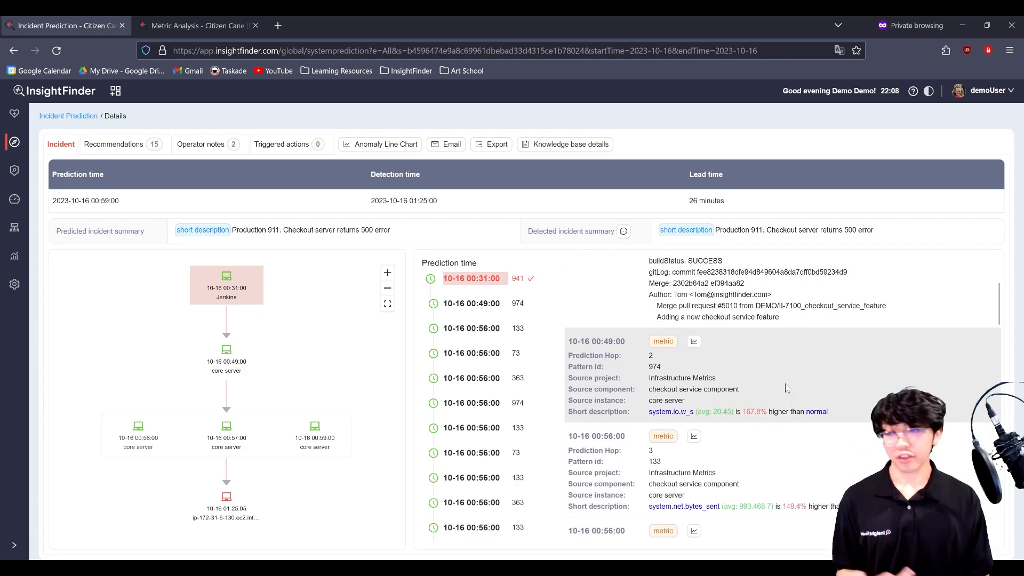
{"action": "scroll", "scroll_direction": "down", "scroll_amount": 3}
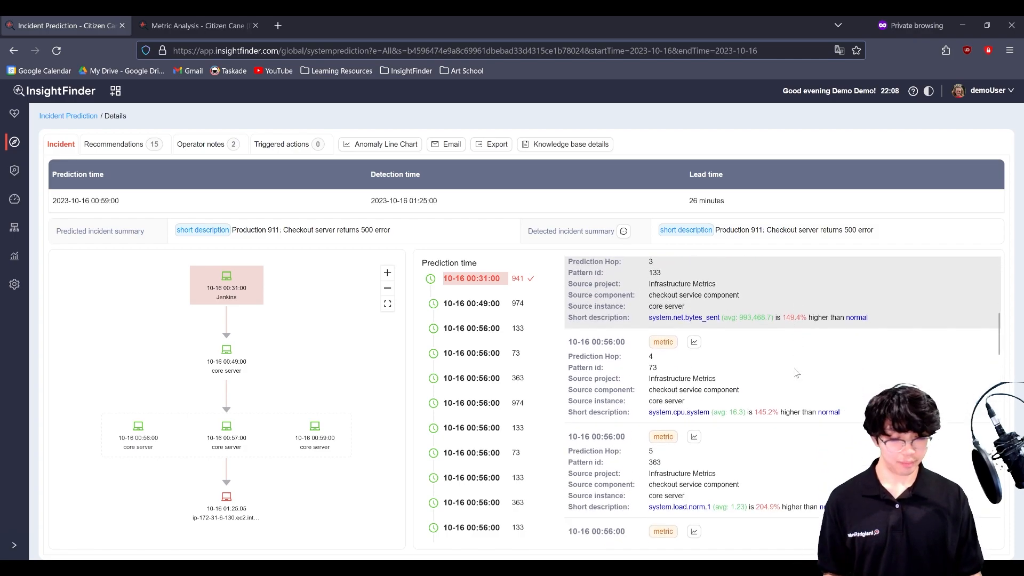
{"action": "scroll", "scroll_direction": "down", "scroll_amount": 3}
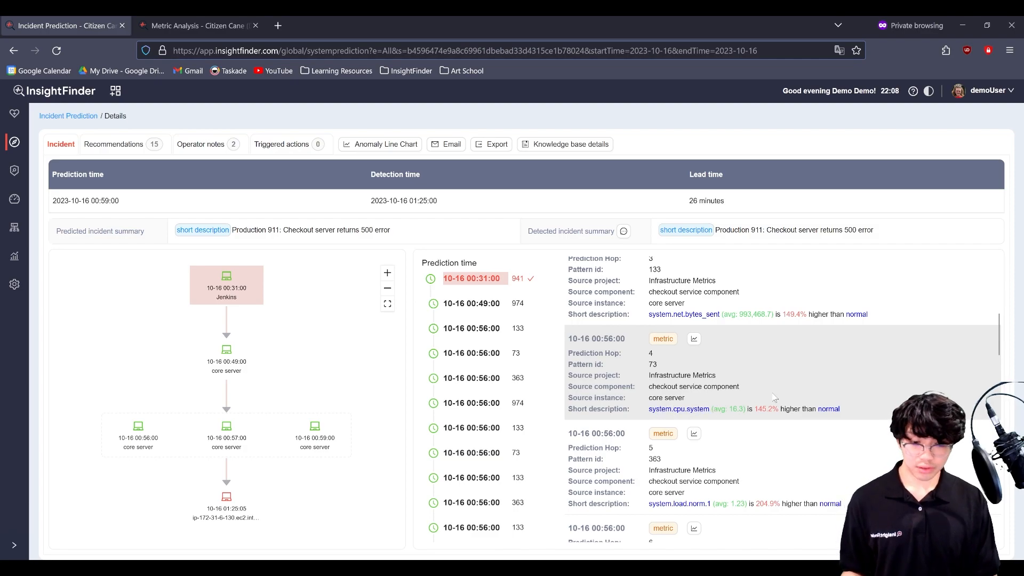
{"action": "scroll", "scroll_direction": "down", "scroll_amount": 3}
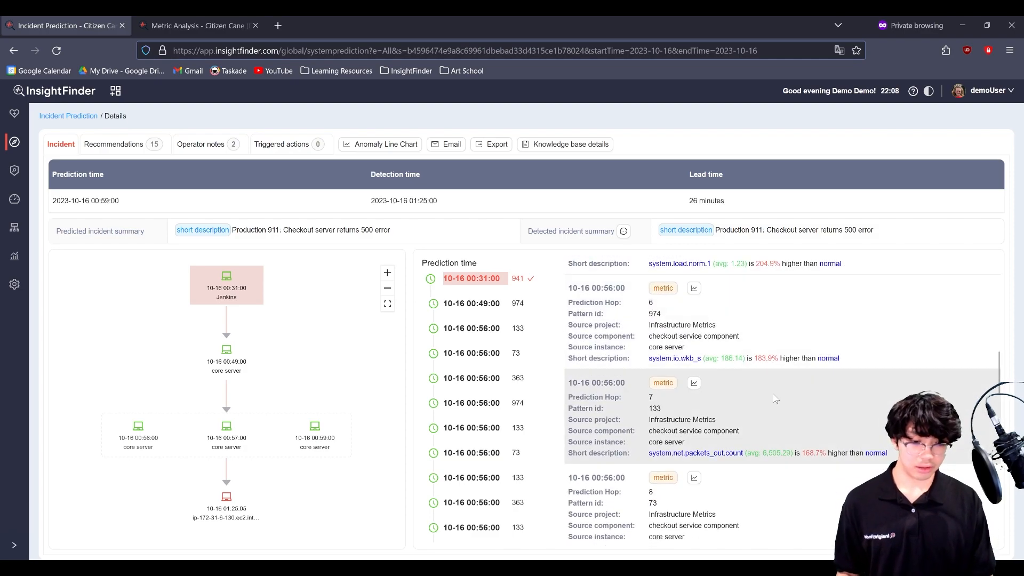
{"action": "scroll", "scroll_direction": "down", "scroll_amount": 3}
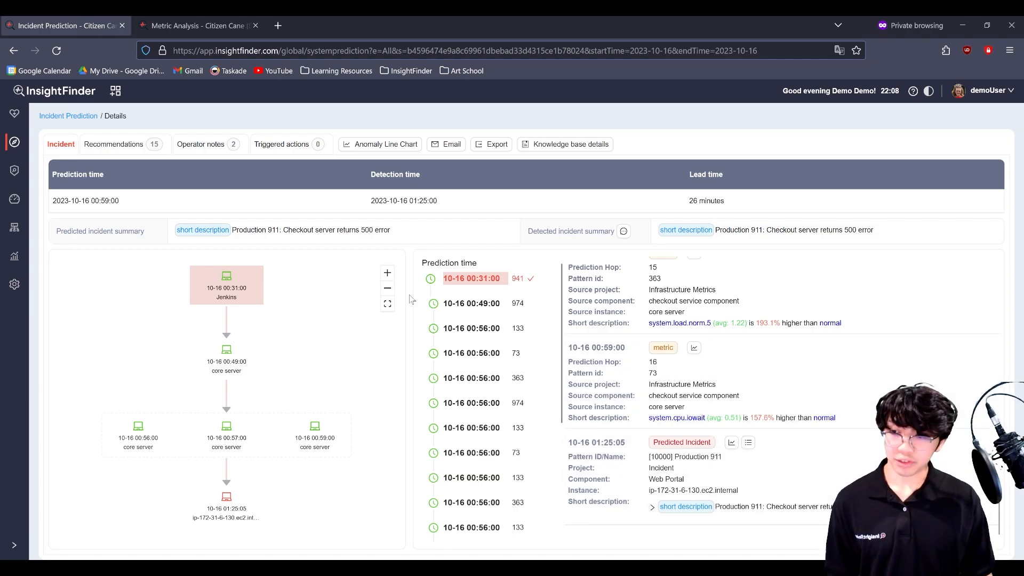
Show the incident's 15 suggested checks under Recommendations.
{"action": "left_click", "coordinate": [113, 144]}
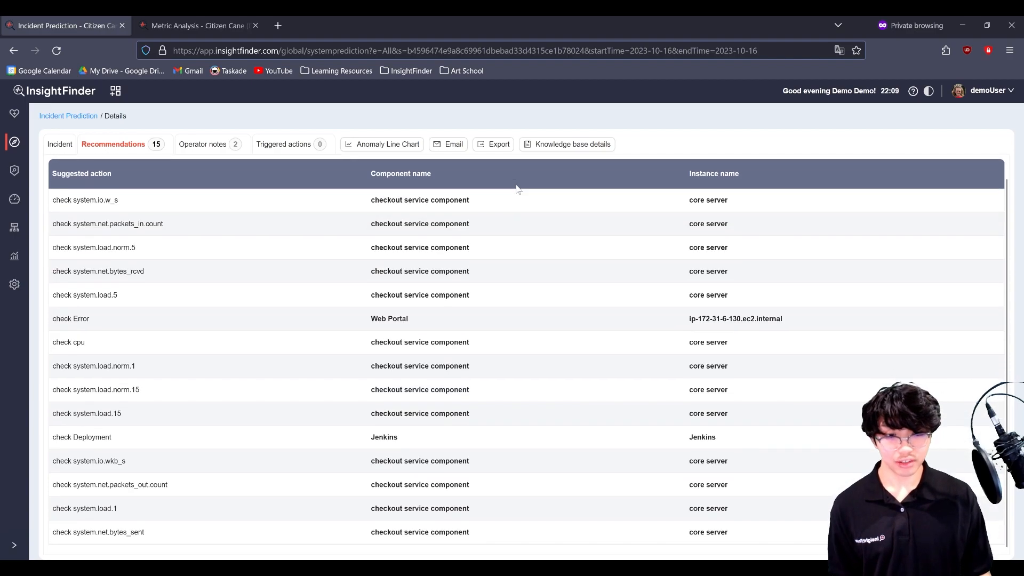
{"action": "mouse_move", "coordinate": [261, 163]}
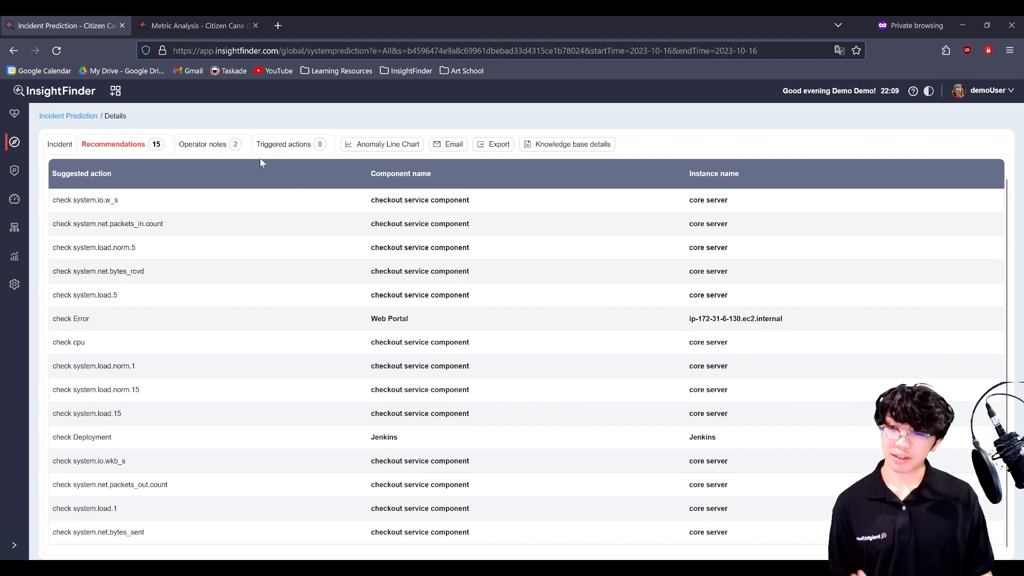
Remove the 'test report' operator note, then go back to the Incident Prediction list.
{"action": "left_click", "coordinate": [202, 144]}
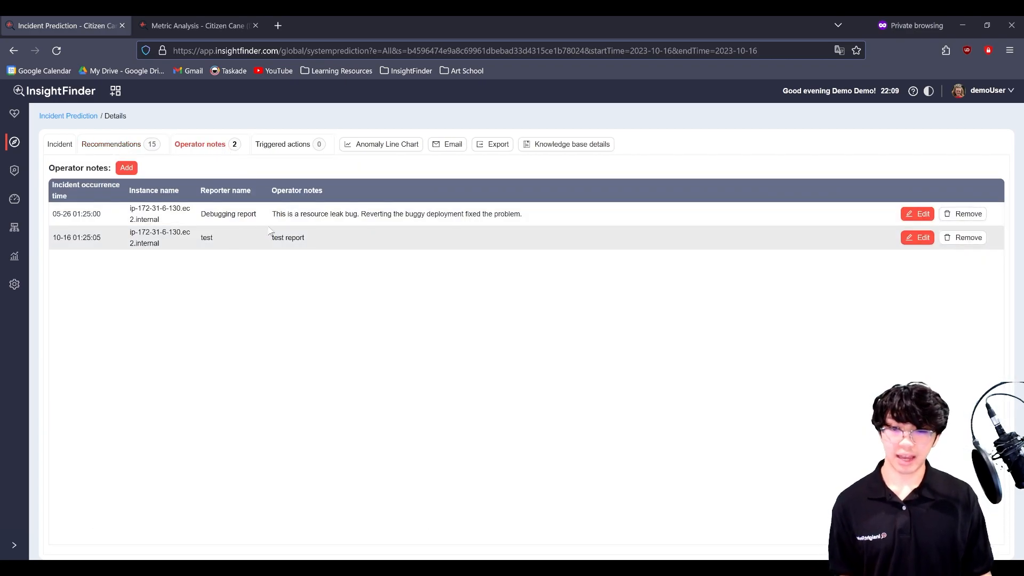
{"action": "mouse_move", "coordinate": [400, 216]}
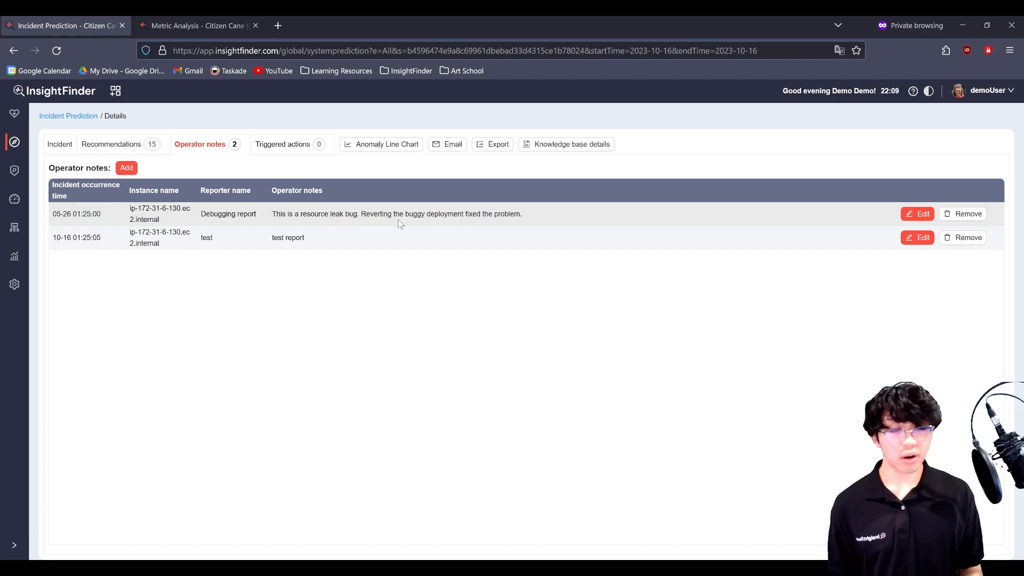
{"action": "mouse_move", "coordinate": [410, 211]}
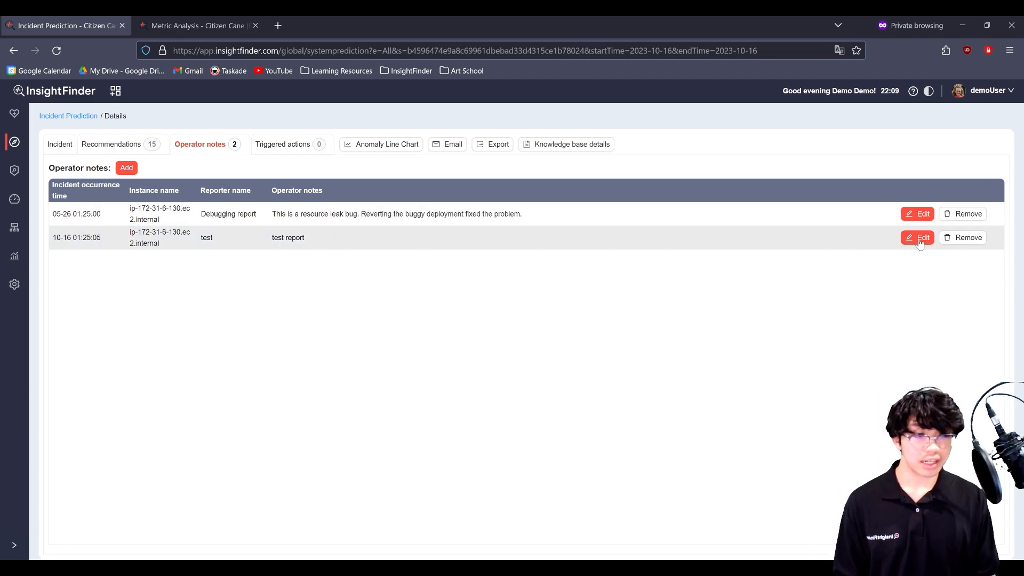
{"action": "left_click", "coordinate": [916, 237]}
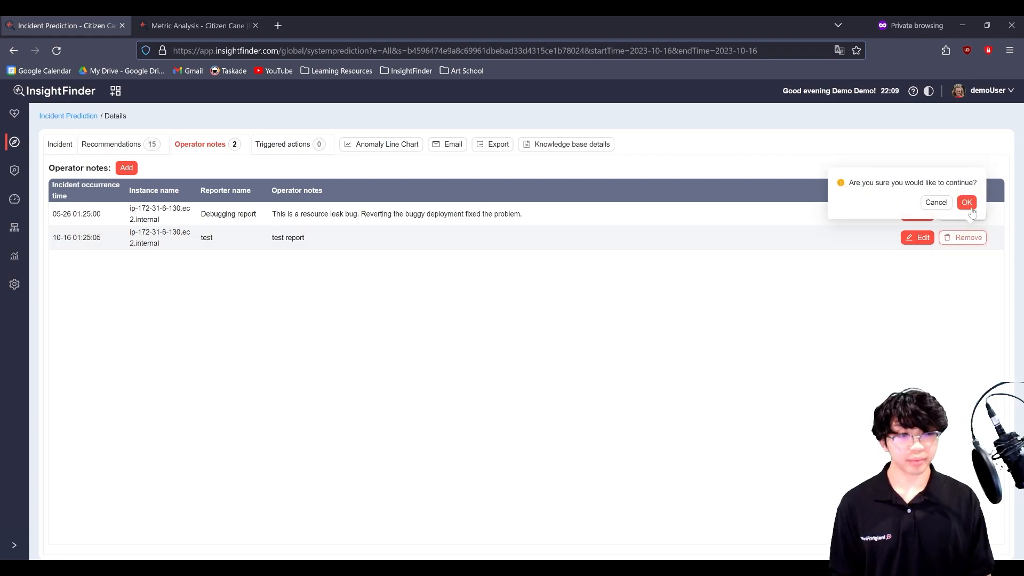
{"action": "left_click", "coordinate": [966, 202]}
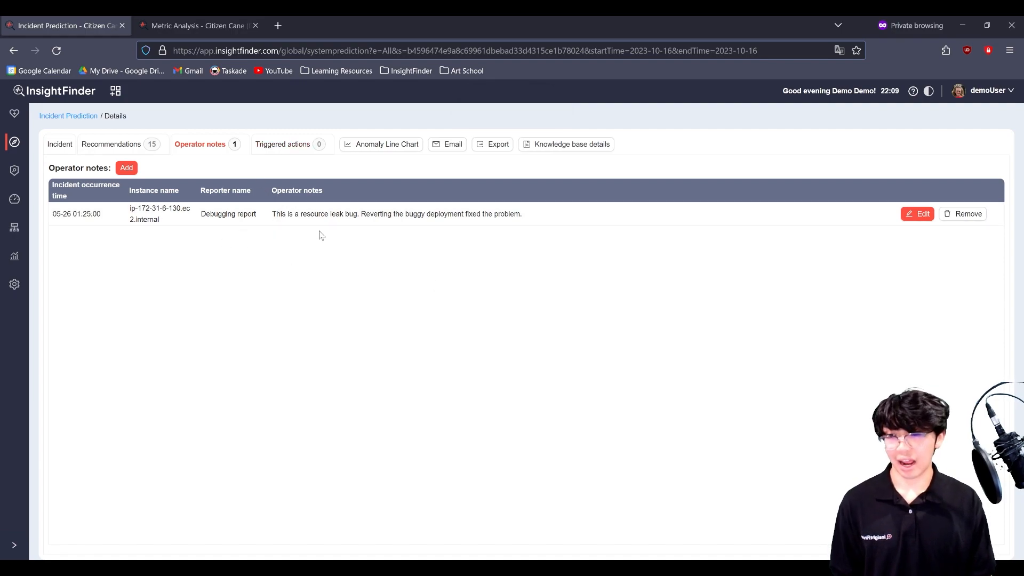
{"action": "left_click", "coordinate": [282, 144]}
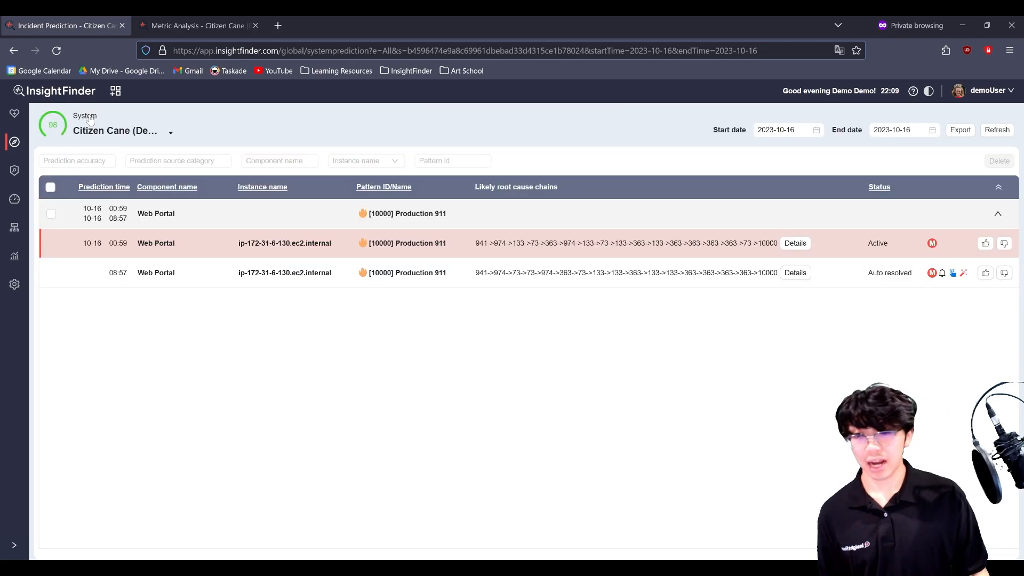
Reopen the auto-resolved prediction to see its 'Reverse Buggy Deployment Prod' triggered action.
{"action": "left_click", "coordinate": [795, 243]}
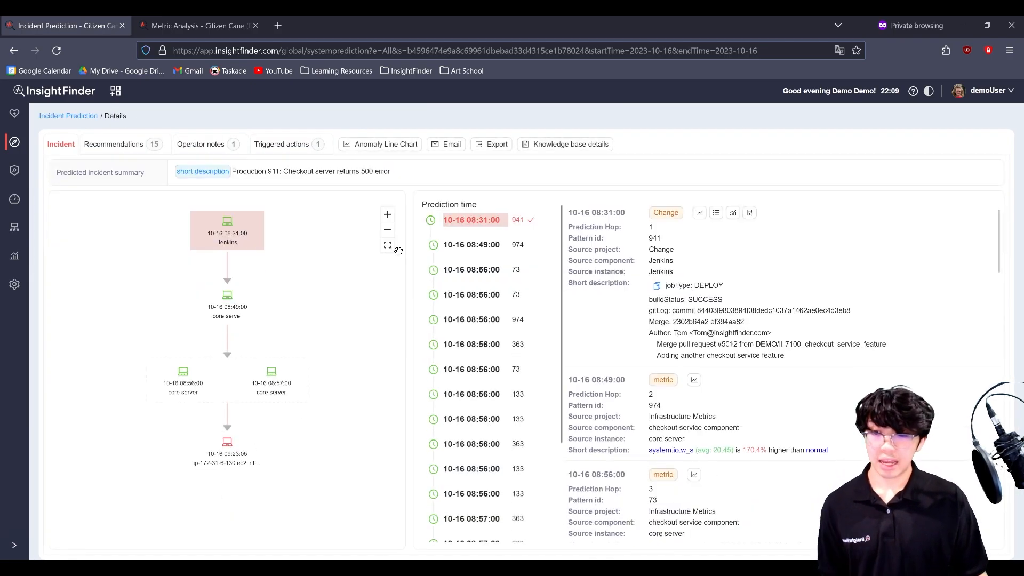
{"action": "left_click", "coordinate": [281, 144]}
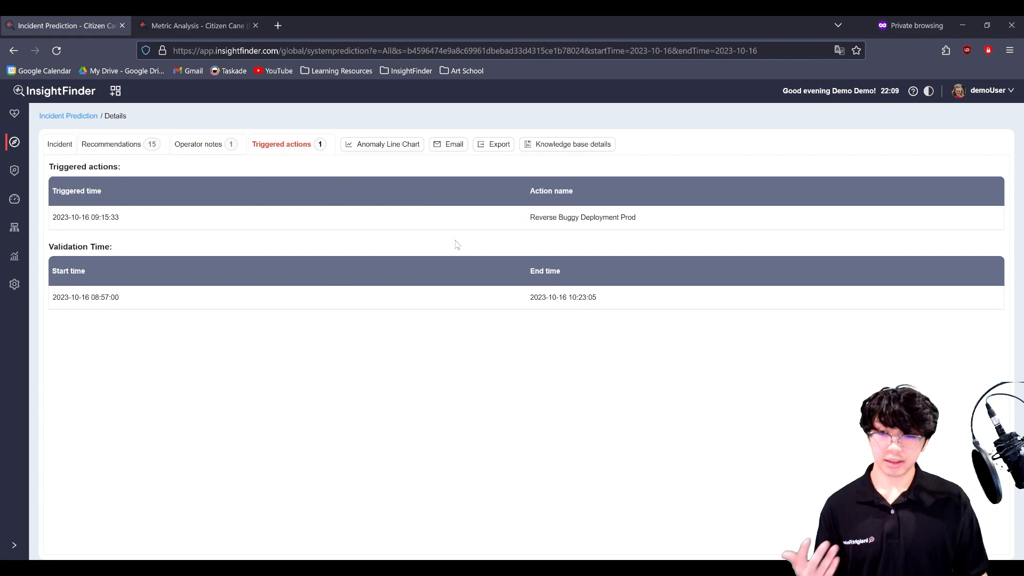
{"action": "mouse_move", "coordinate": [565, 234]}
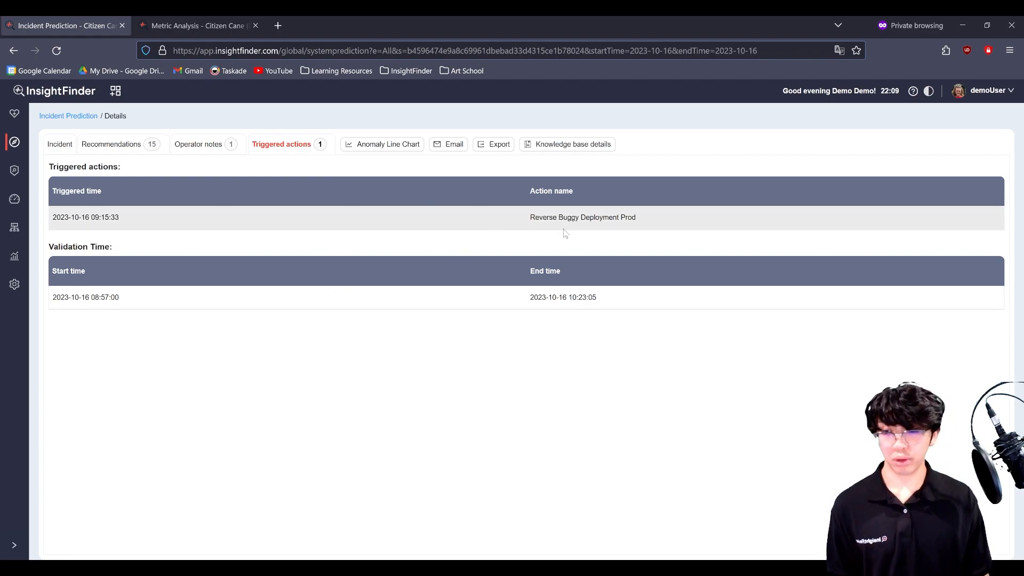
{"action": "mouse_move", "coordinate": [402, 266]}
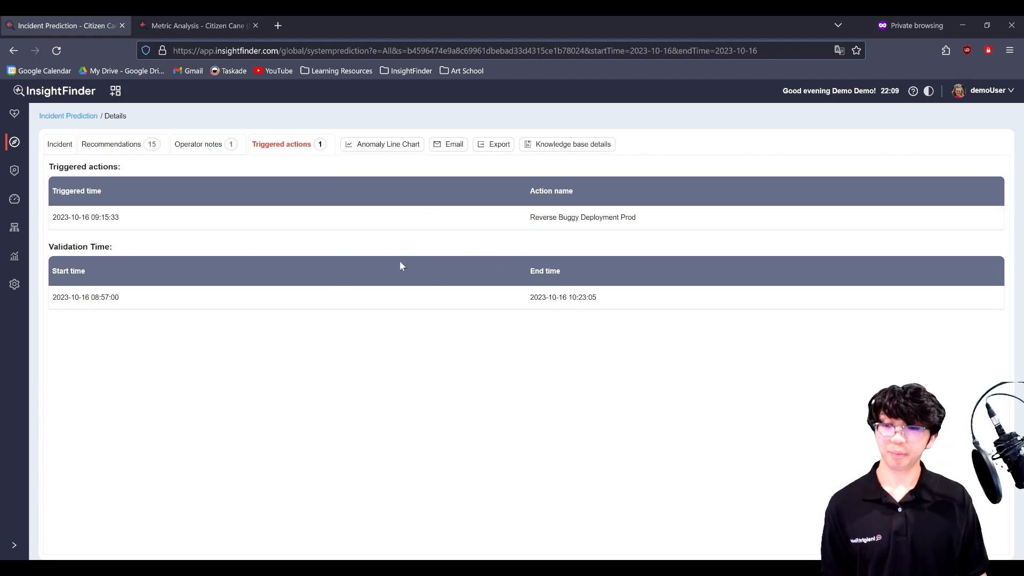
{"action": "mouse_move", "coordinate": [133, 139]}
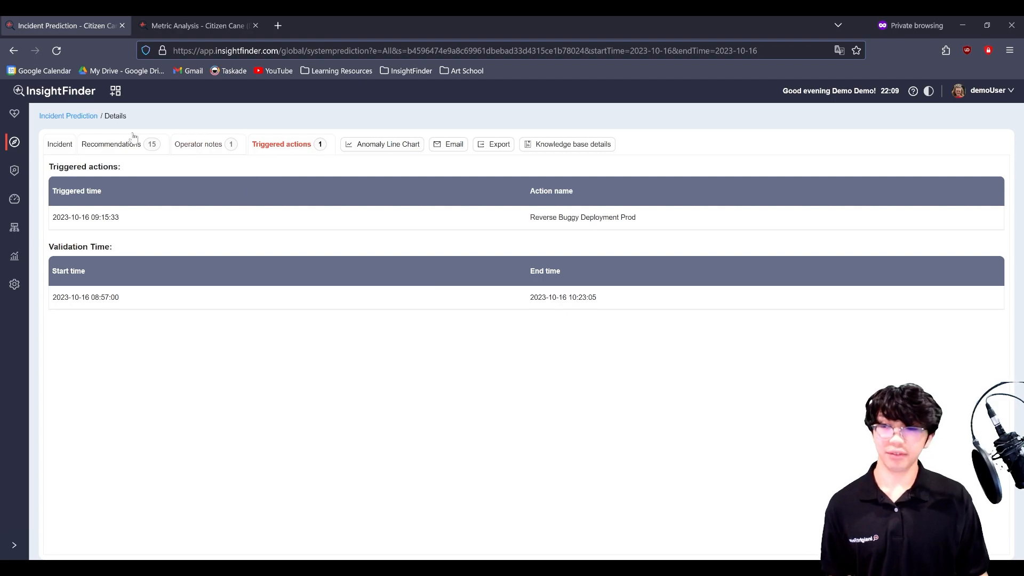
{"action": "mouse_move", "coordinate": [86, 123]}
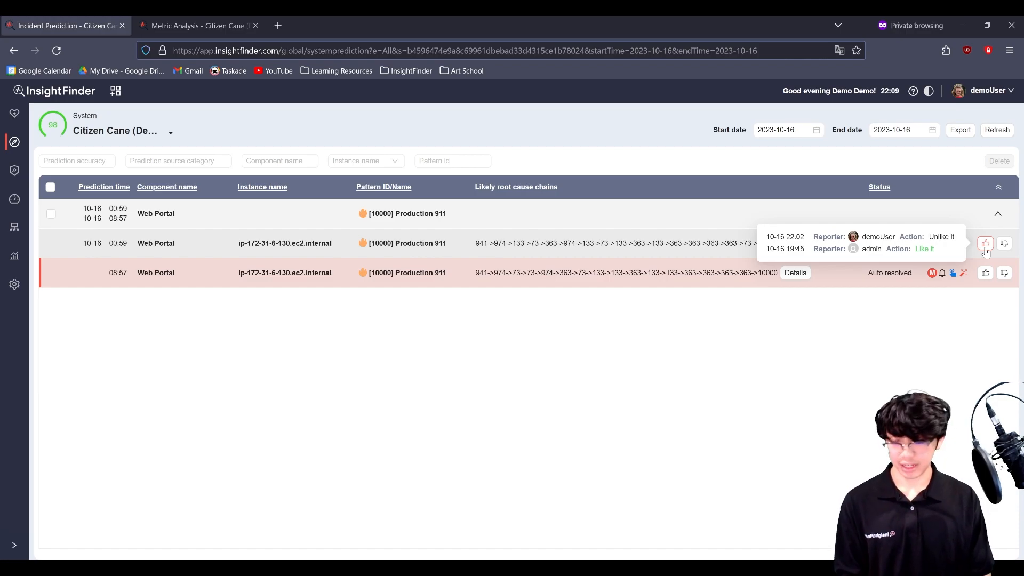
Give the Production 911 prediction events Like status and submit the confirmation.
{"action": "left_click", "coordinate": [985, 243]}
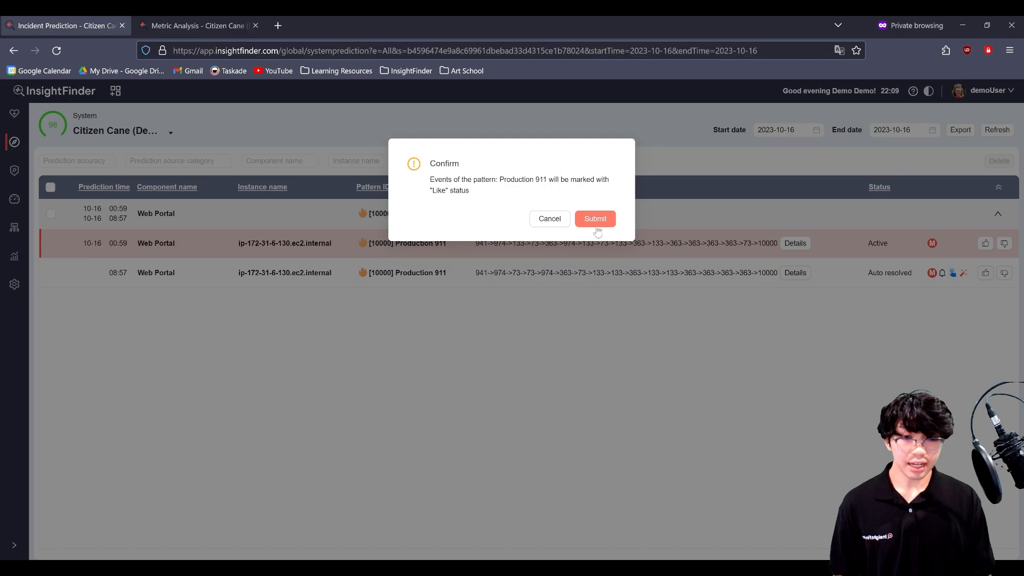
{"action": "left_click", "coordinate": [595, 219]}
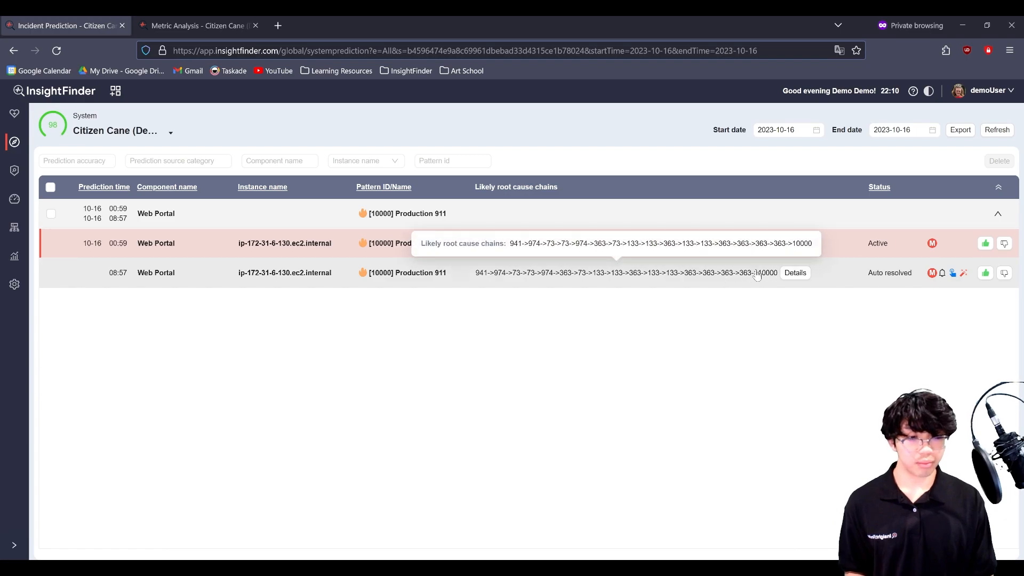
{"action": "mouse_move", "coordinate": [838, 360]}
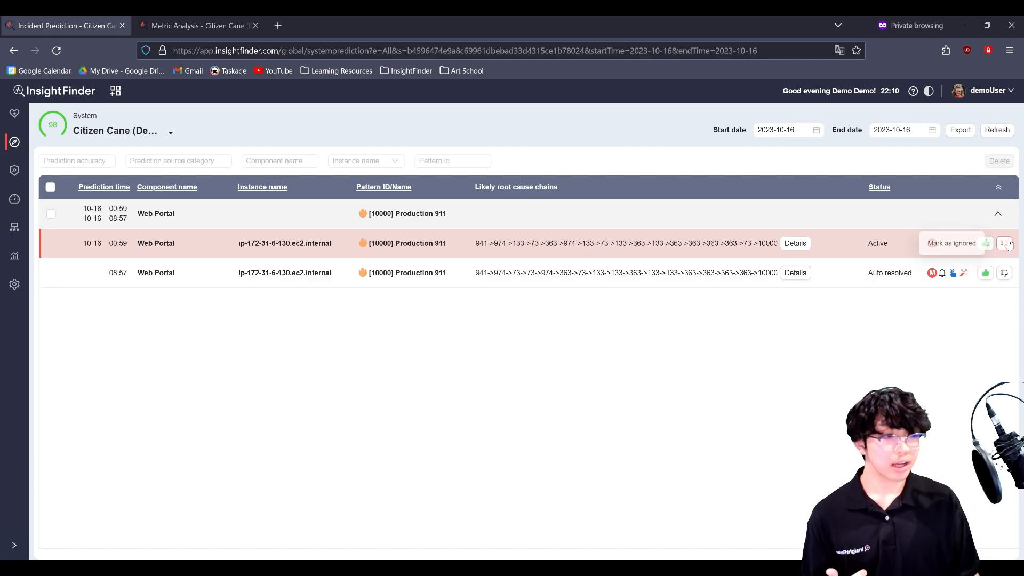
{"action": "left_click", "coordinate": [1005, 243]}
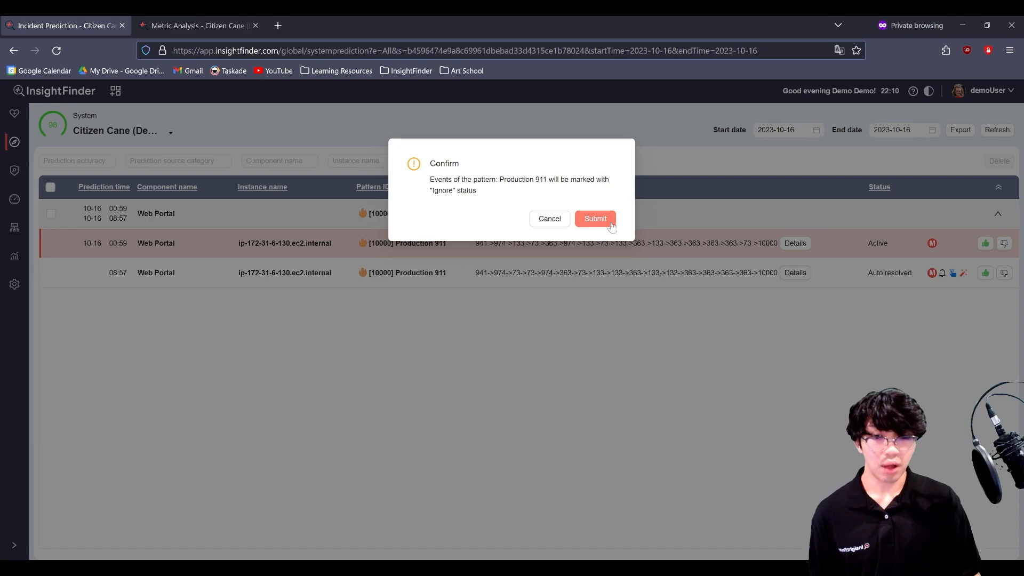
{"action": "mouse_move", "coordinate": [564, 227]}
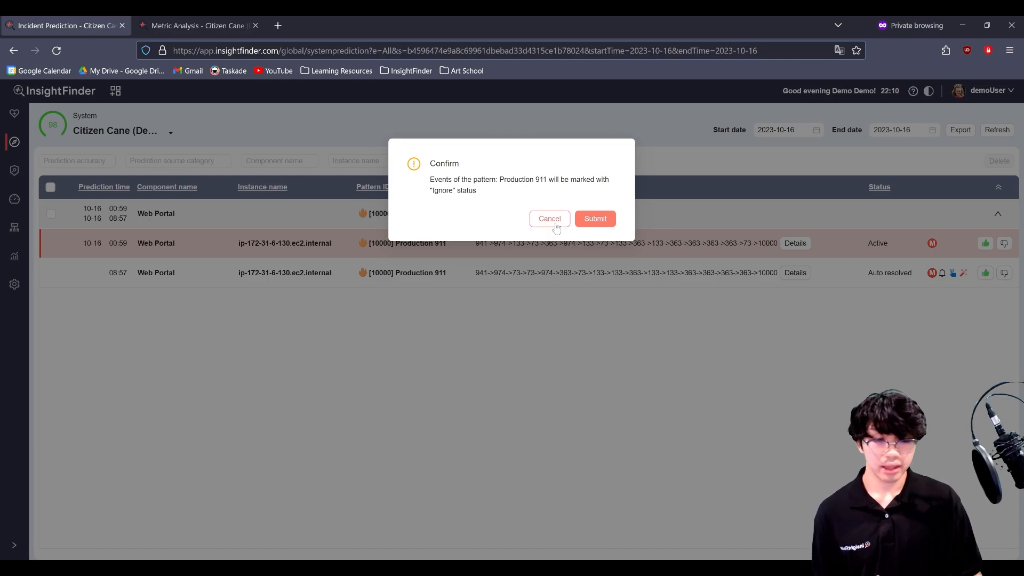
{"action": "left_click", "coordinate": [549, 219]}
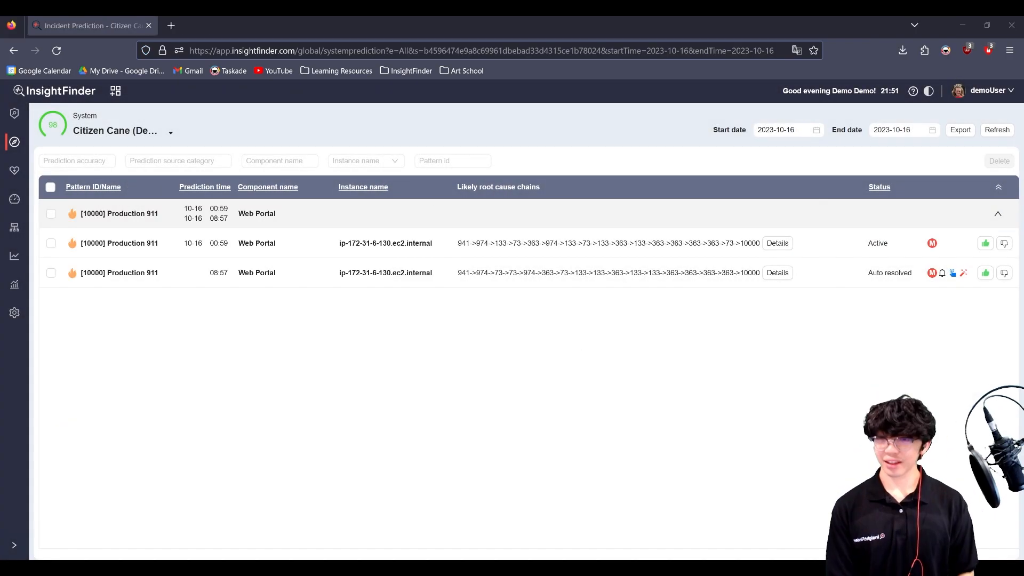